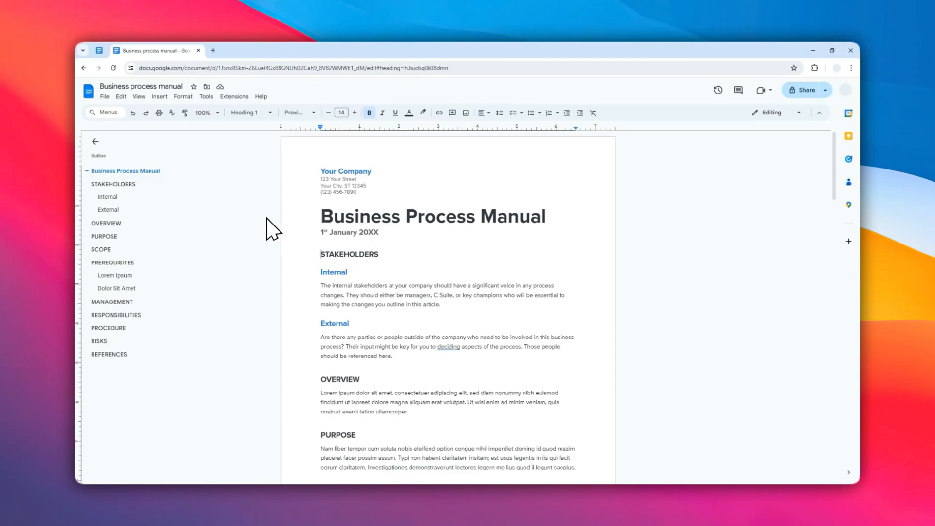
{"action": "mouse_move", "coordinate": [392, 319]}
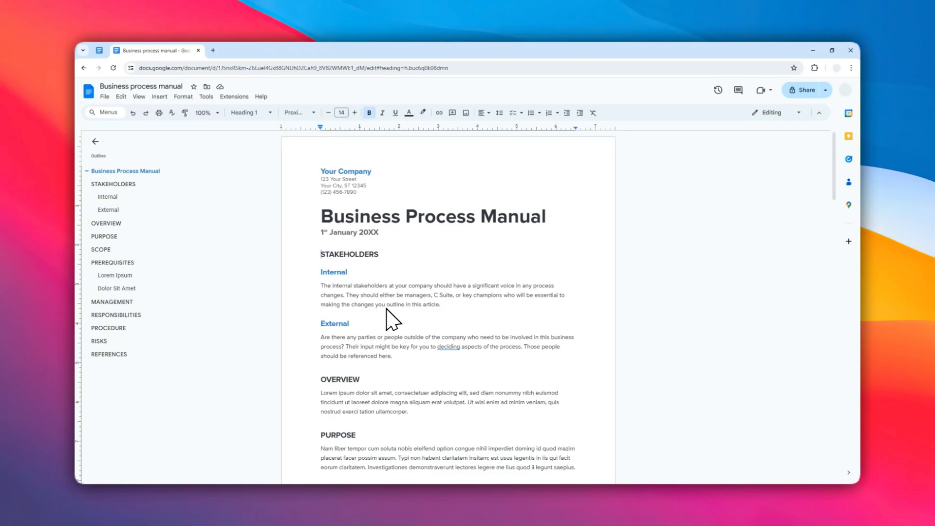
{"action": "mouse_move", "coordinate": [221, 223]}
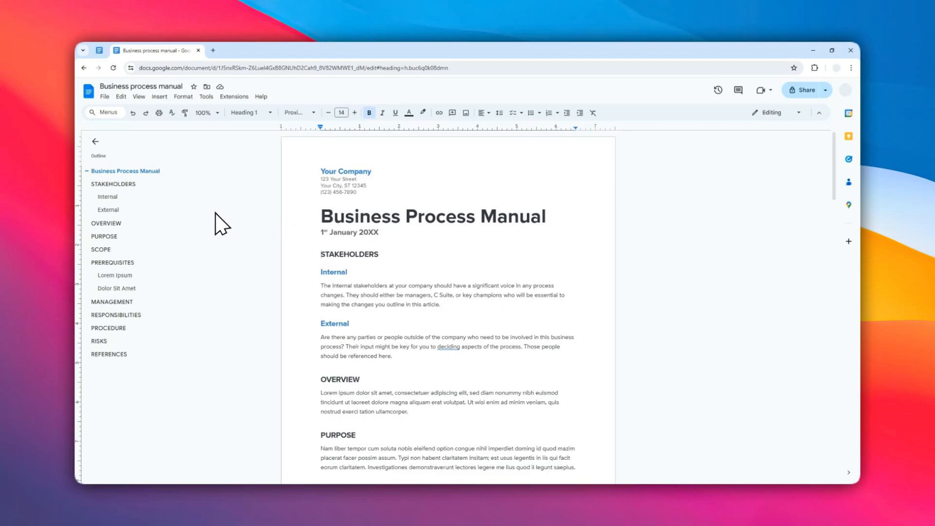
{"action": "mouse_move", "coordinate": [116, 280]}
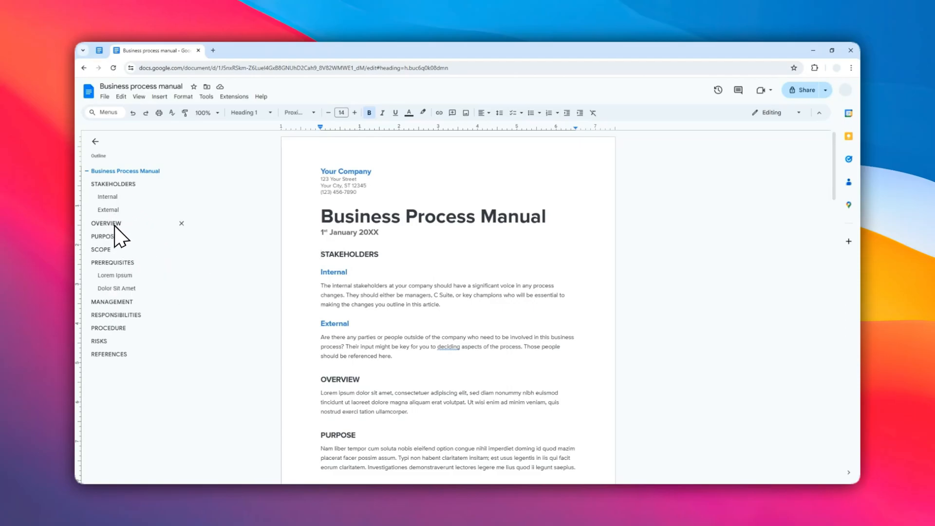
- Jump to the OVERVIEW section, then to the MANAGEMENT section via the outline panel
{"action": "left_click", "coordinate": [106, 223]}
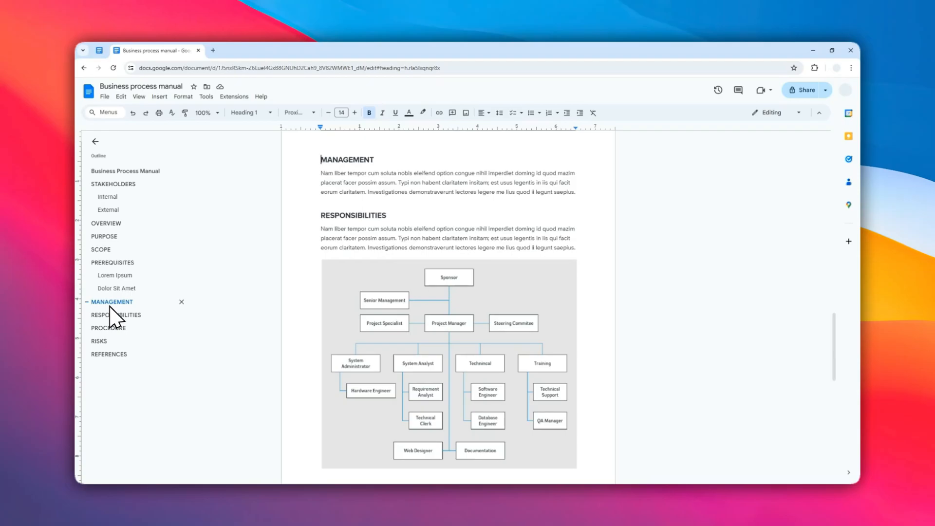
{"action": "left_click", "coordinate": [99, 341]}
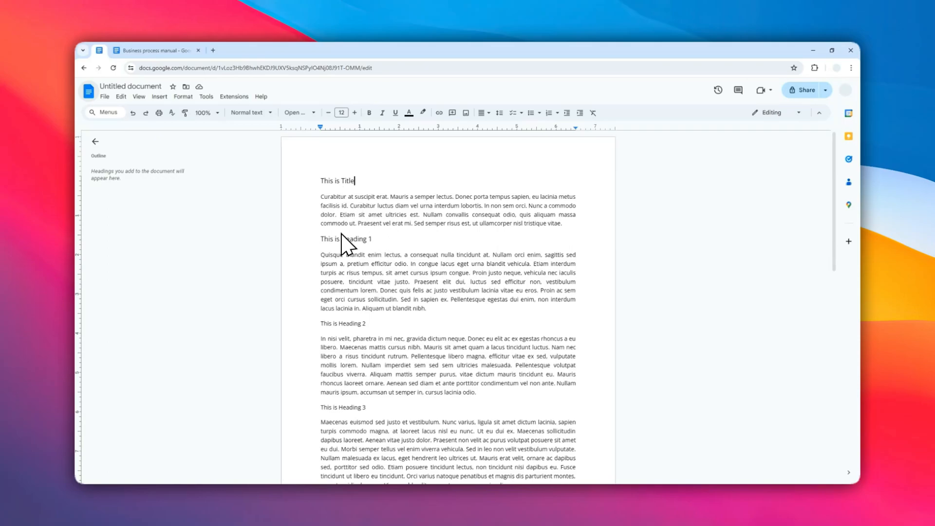
{"action": "mouse_move", "coordinate": [413, 319]}
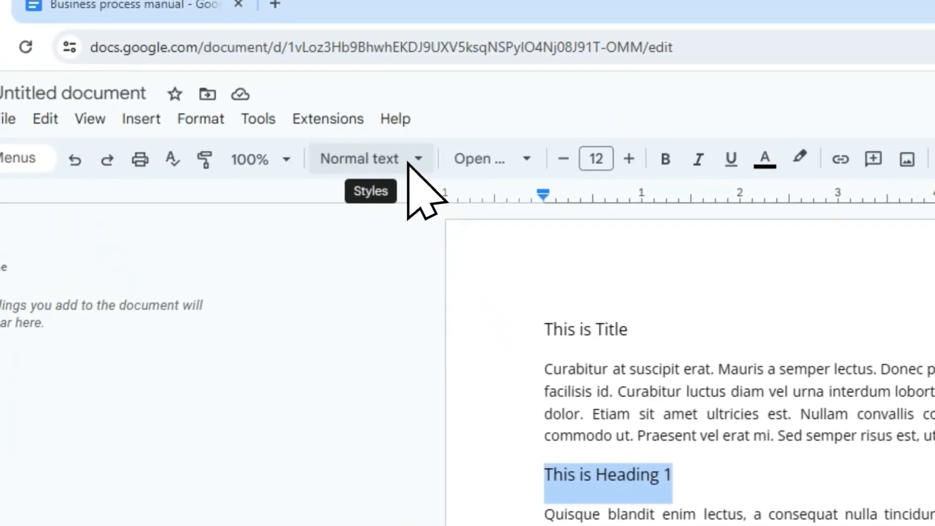
- Apply the Heading 1 style to the 'This is Heading 1' line
{"action": "left_click", "coordinate": [360, 158]}
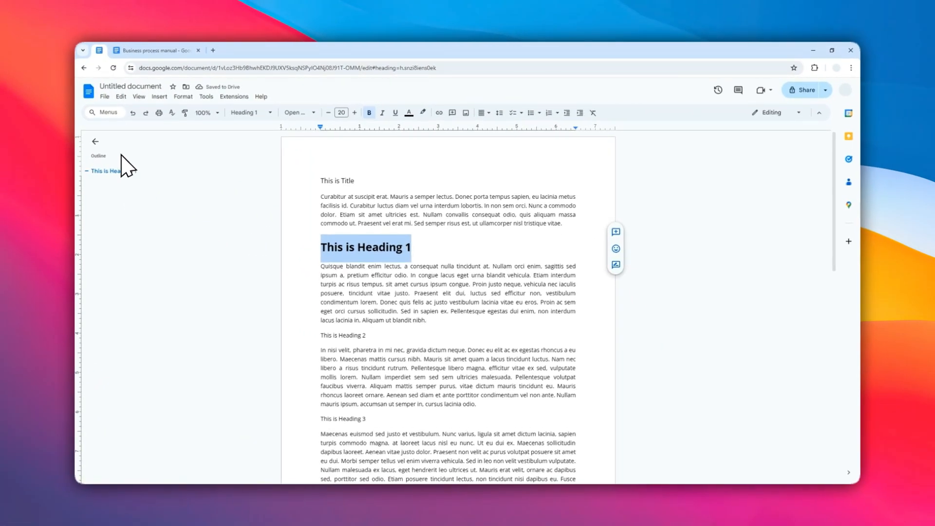
{"action": "mouse_move", "coordinate": [131, 192]}
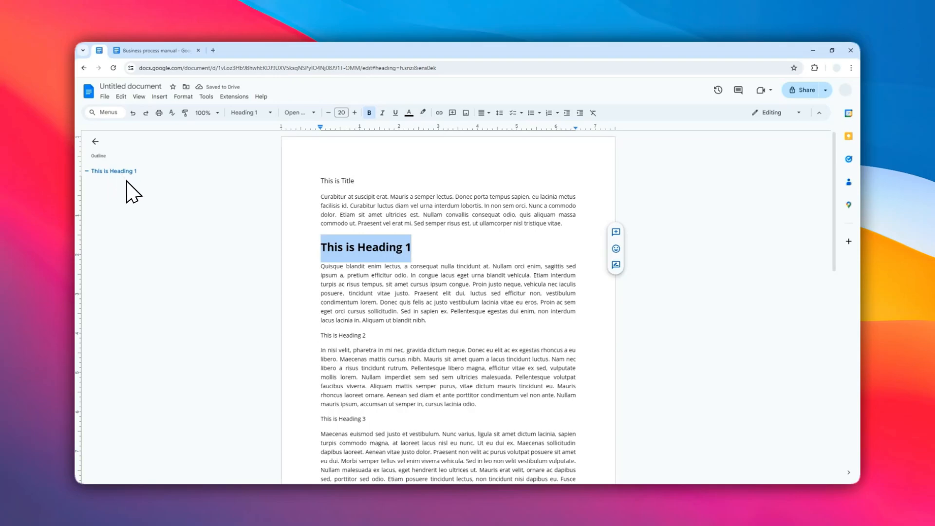
{"action": "mouse_move", "coordinate": [309, 242]}
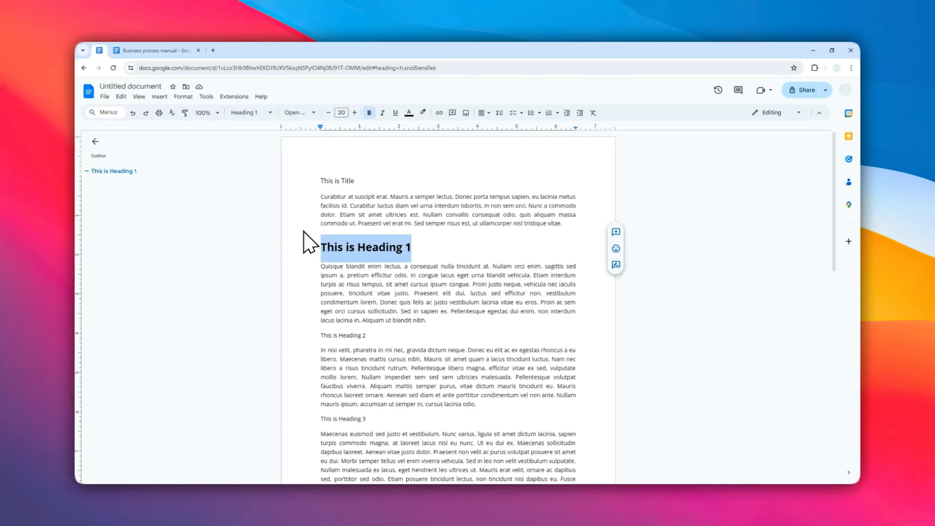
{"action": "mouse_move", "coordinate": [313, 241]}
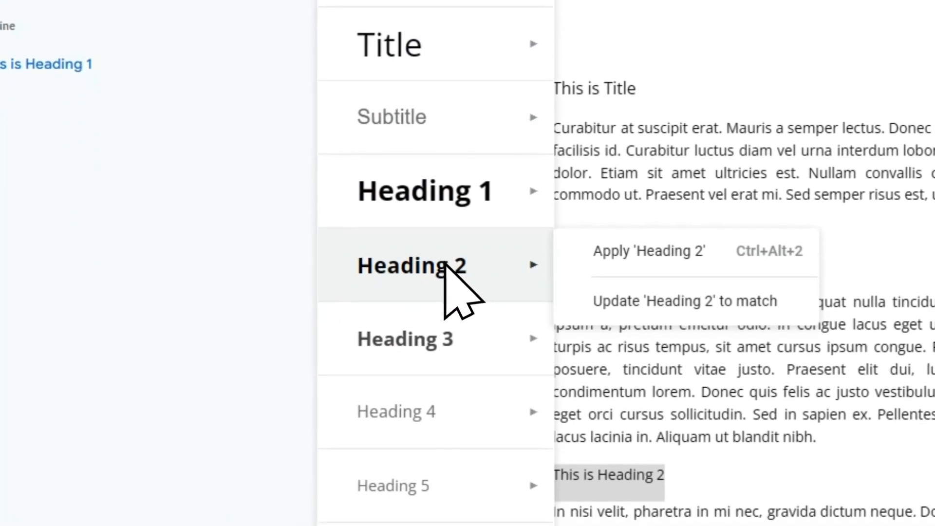
- Apply Heading 2 to 'This is Heading 2' and Heading 3 to 'This is Heading 3'
{"action": "left_click", "coordinate": [649, 252]}
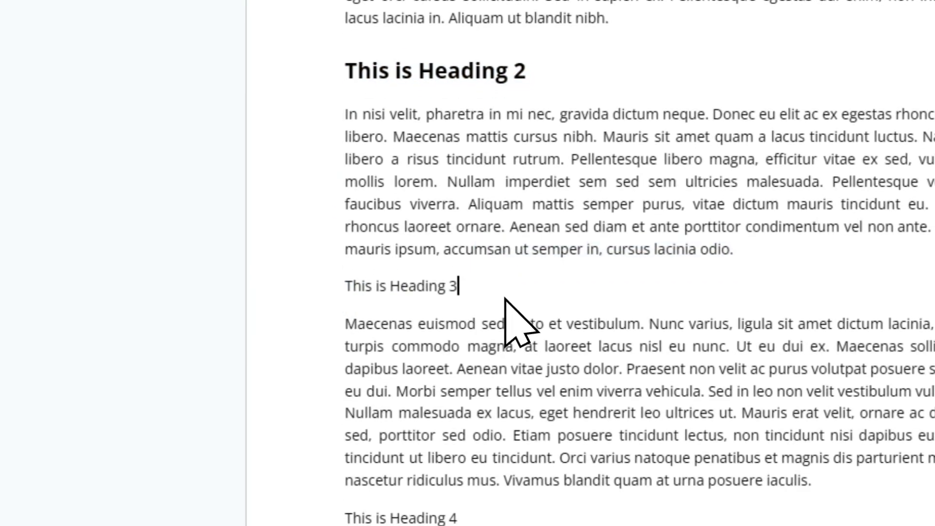
{"action": "scroll", "scroll_direction": "up", "scroll_amount": 3}
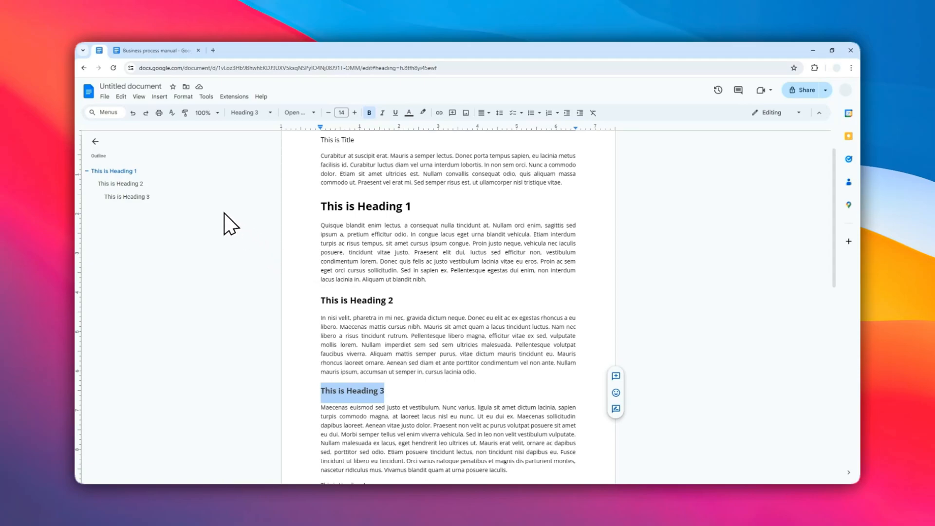
{"action": "mouse_move", "coordinate": [141, 180]}
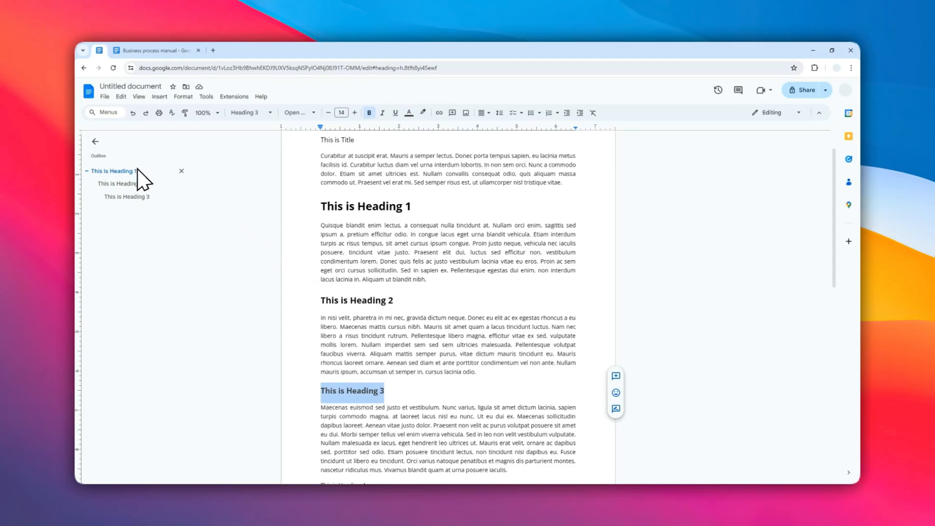
{"action": "mouse_move", "coordinate": [147, 188]}
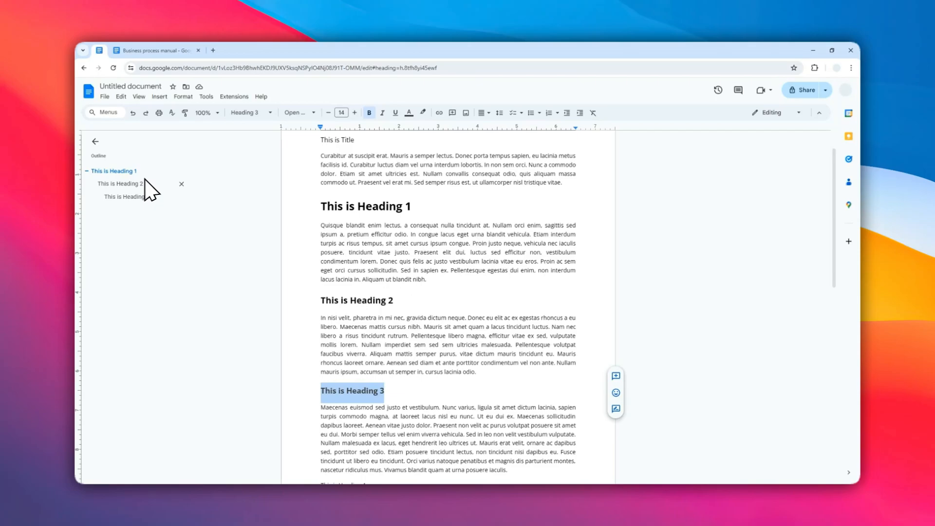
{"action": "scroll", "scroll_direction": "down", "scroll_amount": 3}
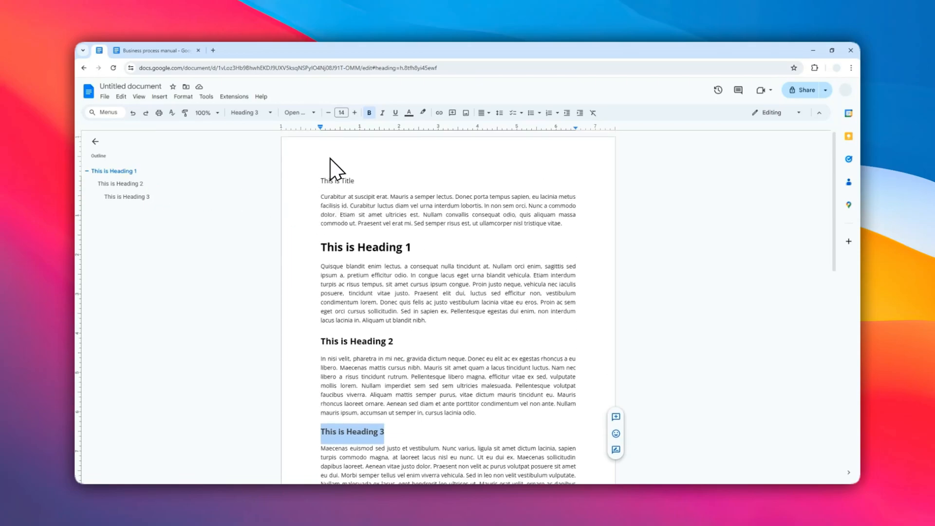
- Apply the Title style to 'This is Title', then select the 'This is Heading 1' text
{"action": "left_click", "coordinate": [245, 112]}
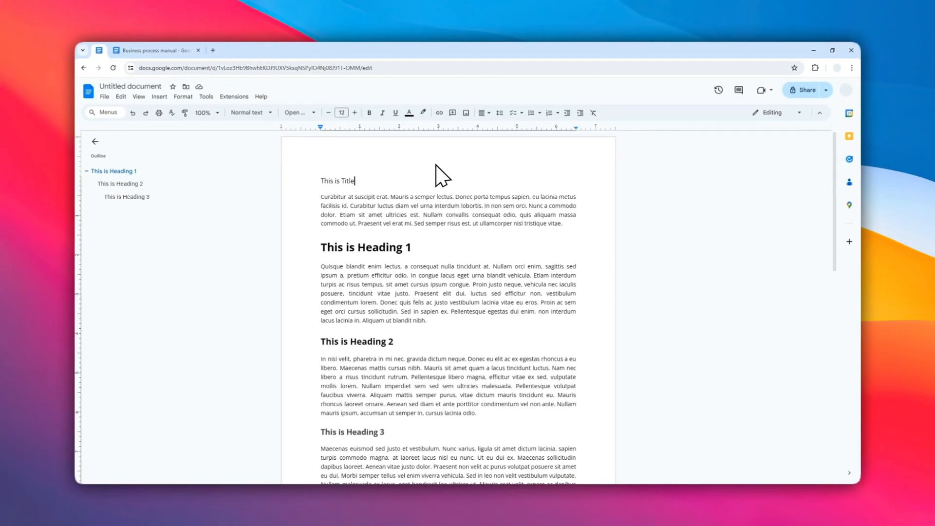
{"action": "mouse_move", "coordinate": [371, 185]}
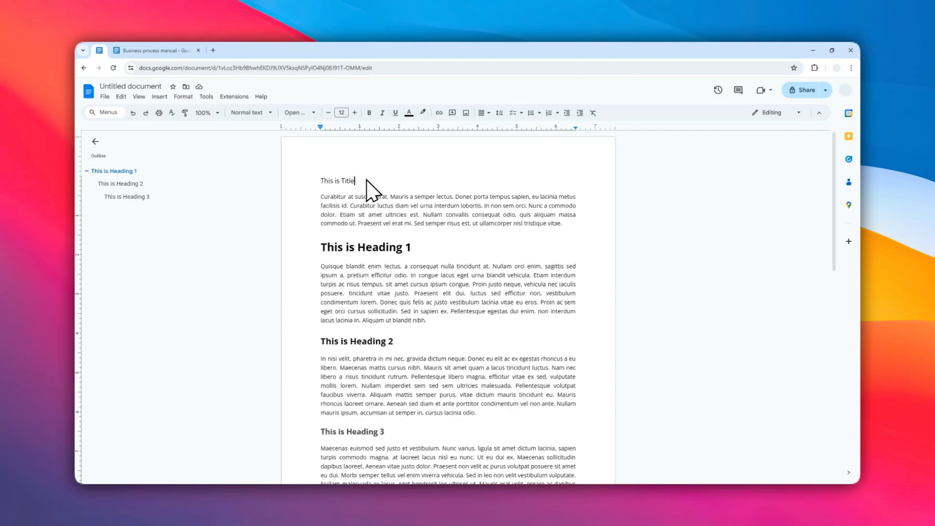
{"action": "left_click", "coordinate": [249, 112]}
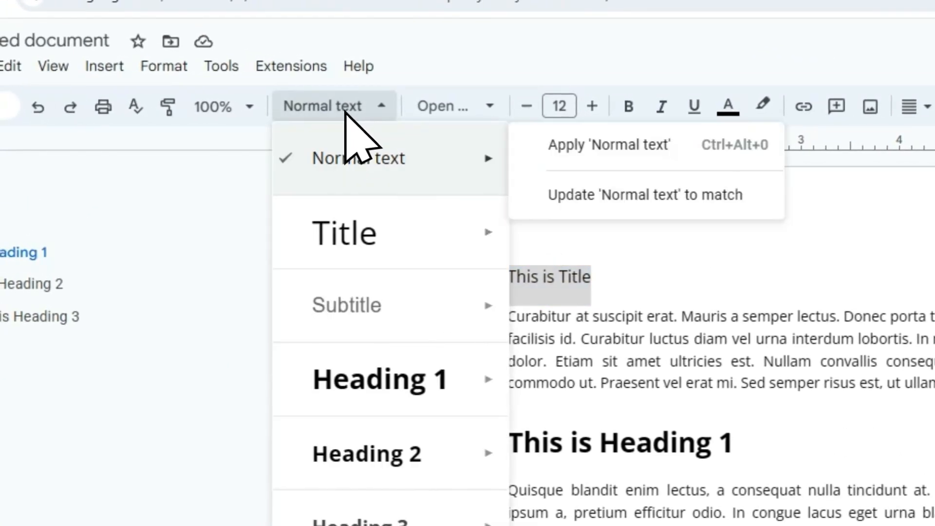
{"action": "mouse_move", "coordinate": [344, 233]}
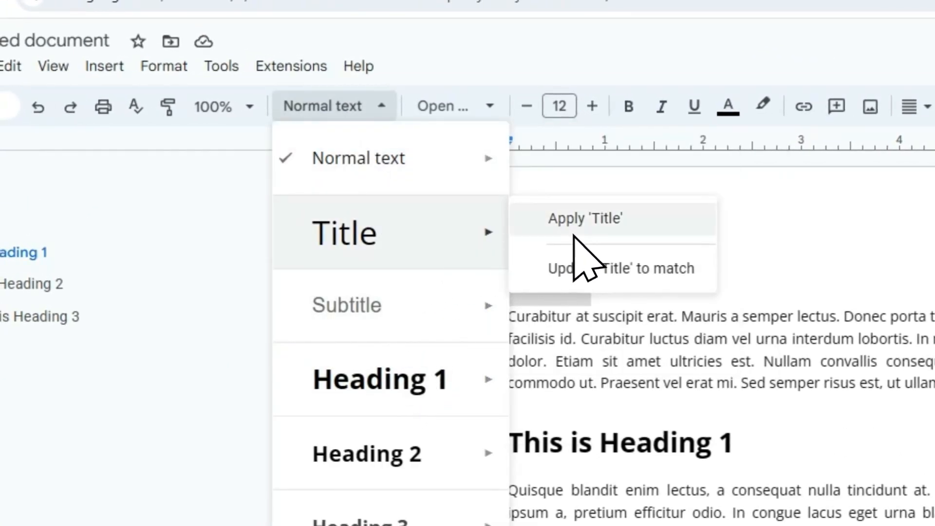
{"action": "left_click", "coordinate": [584, 218]}
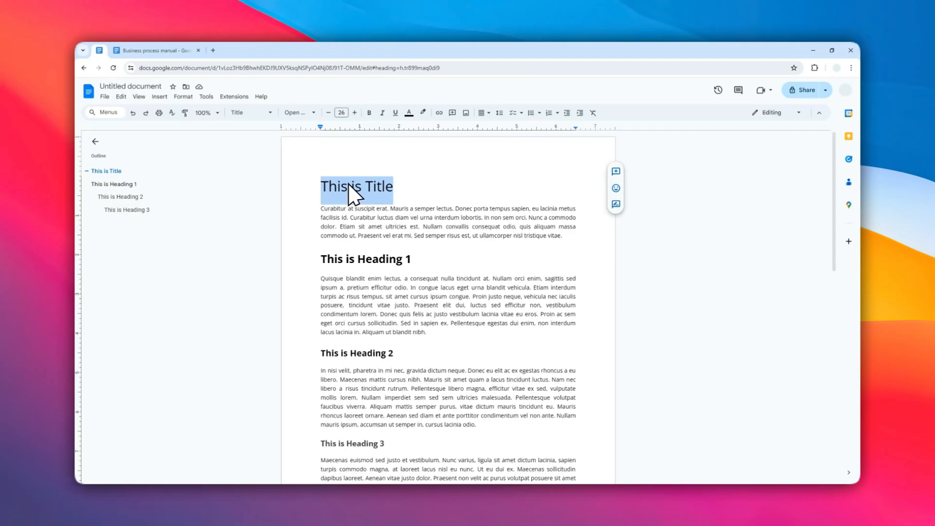
{"action": "mouse_move", "coordinate": [374, 192]}
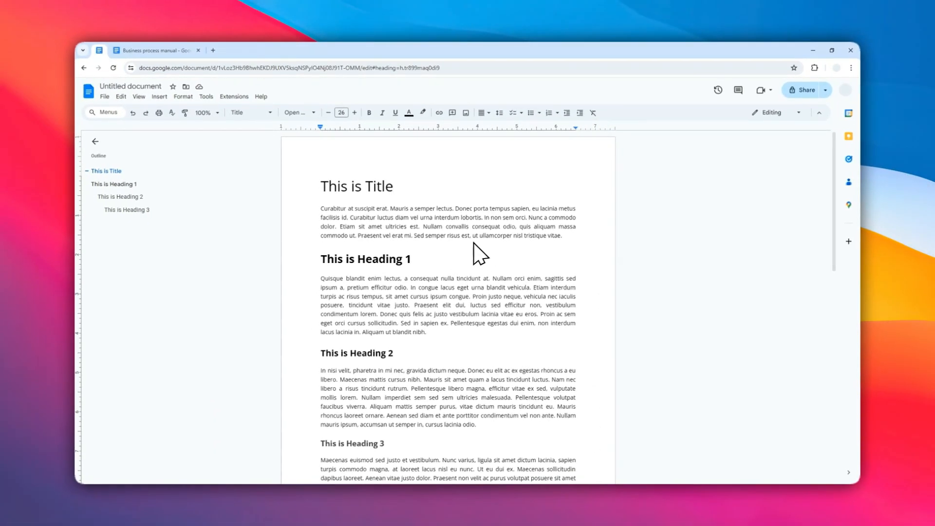
{"action": "mouse_move", "coordinate": [488, 256]}
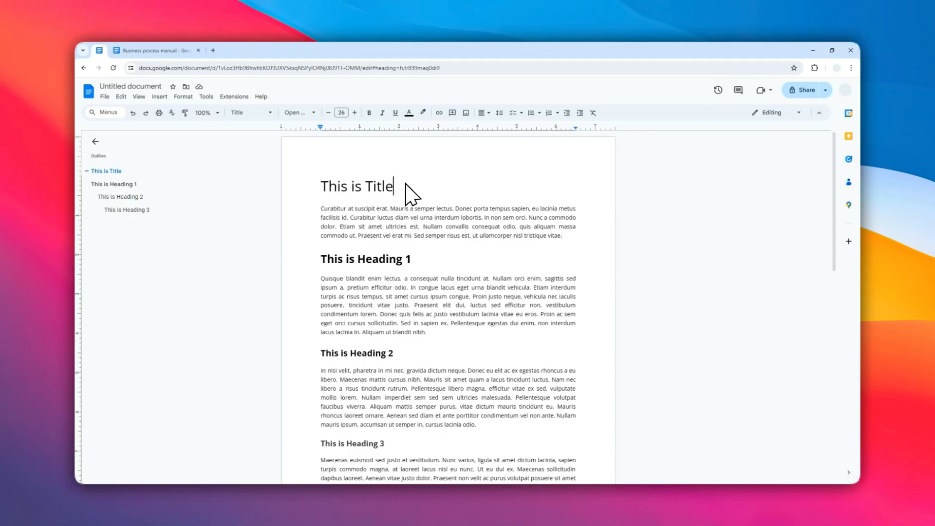
{"action": "left_click", "coordinate": [437, 226]}
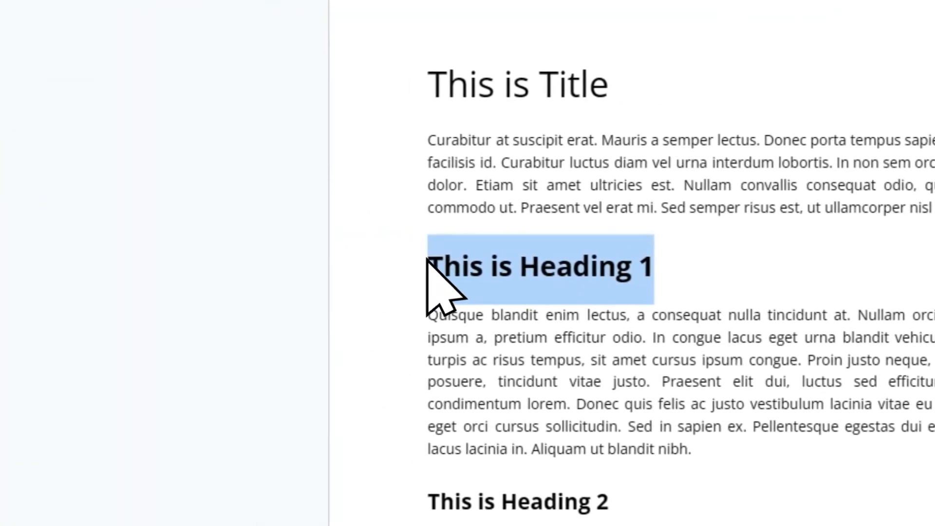
- Colour the 'This is Heading 1' text red
{"action": "left_click", "coordinate": [521, 83]}
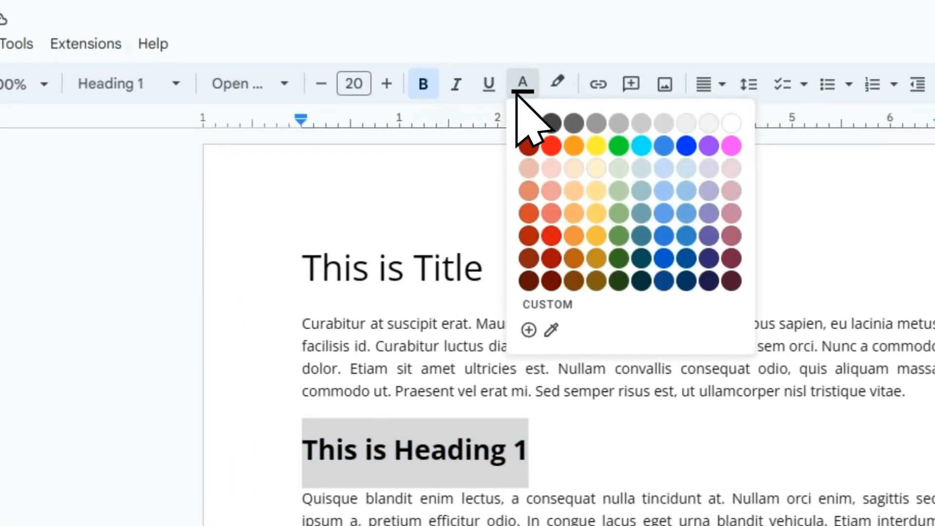
{"action": "left_click", "coordinate": [549, 145]}
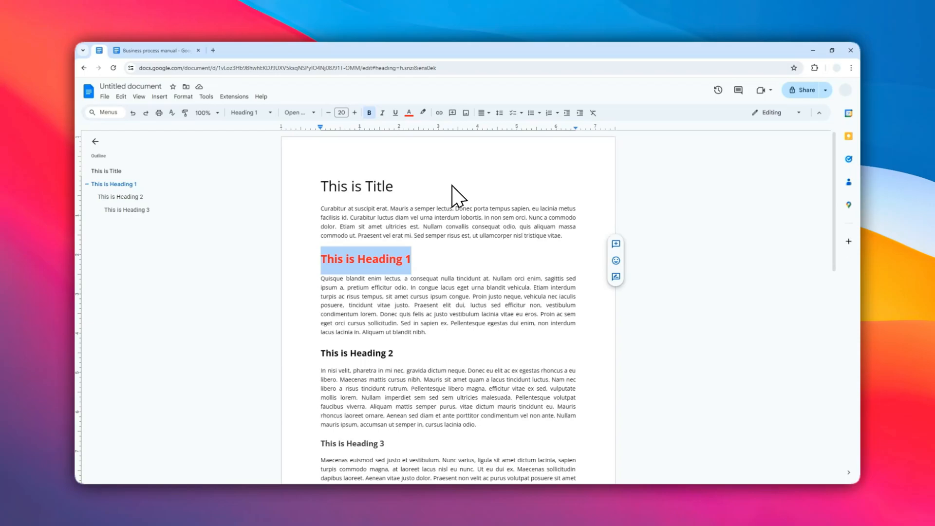
{"action": "mouse_move", "coordinate": [394, 154]}
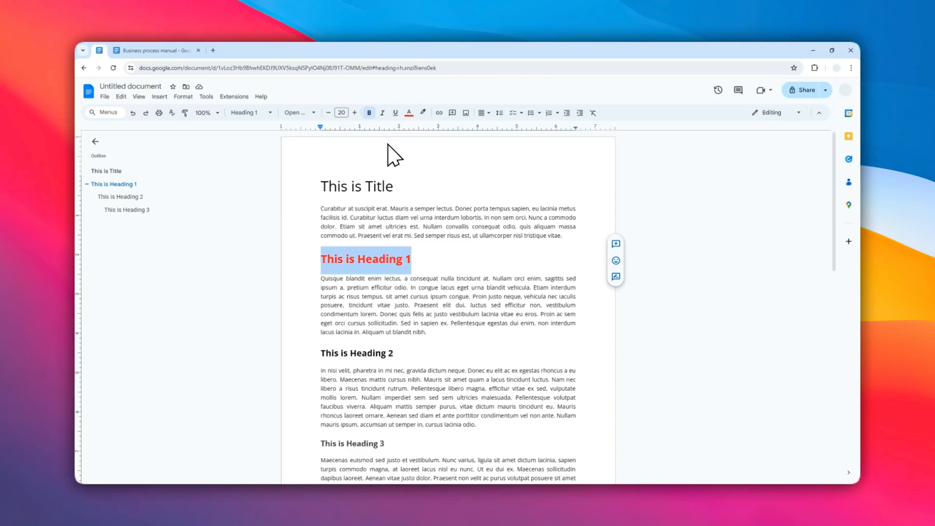